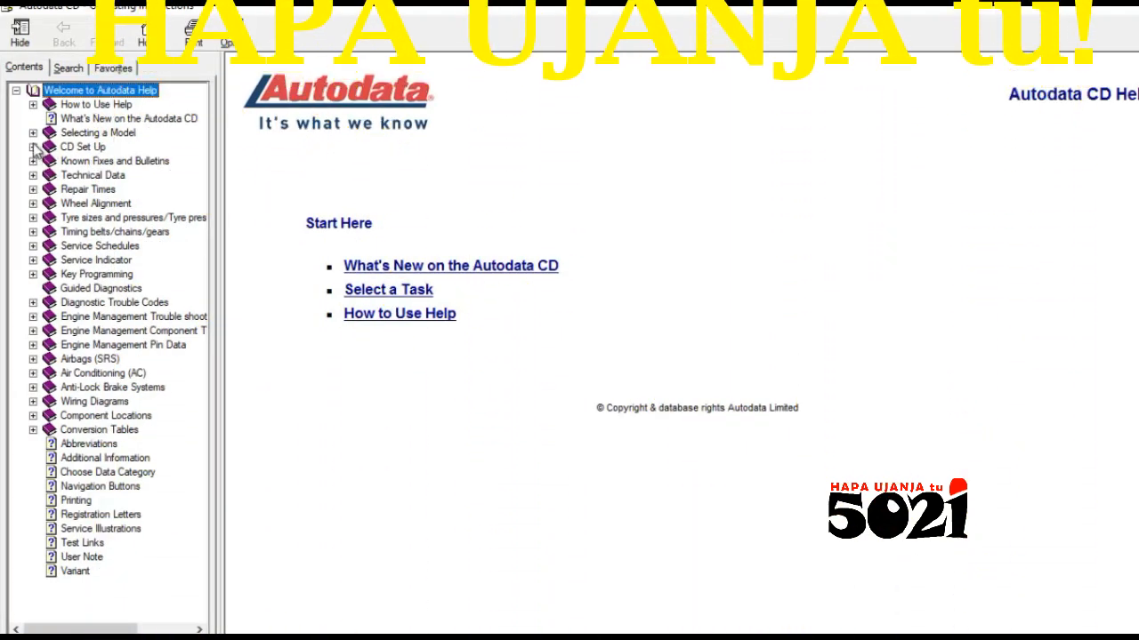
Show the Key Programming help topic from the Selecting a Model help tree
left_click(32, 132)
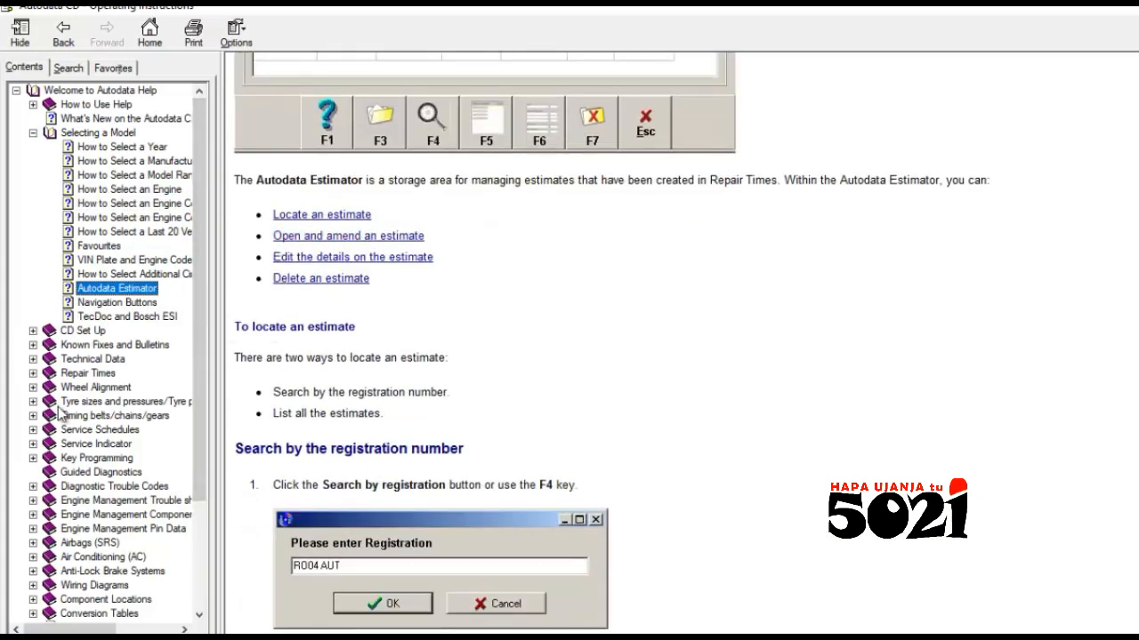
left_click(33, 374)
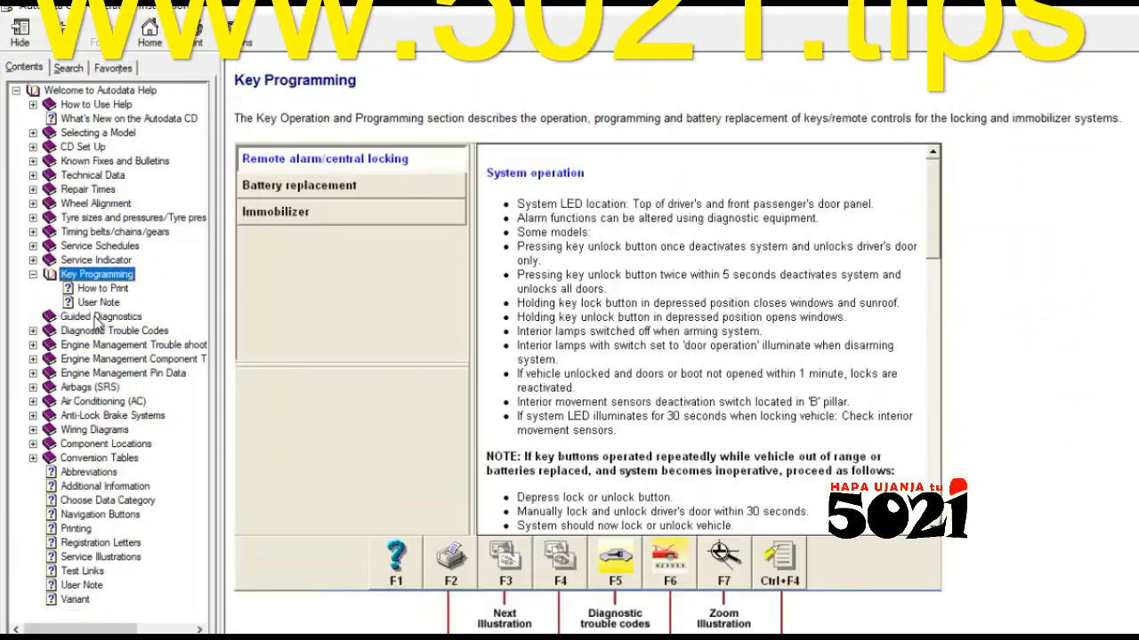
Read User Note and How to Print help, then the ECM Harness Multi-plug pin data help
left_click(100, 302)
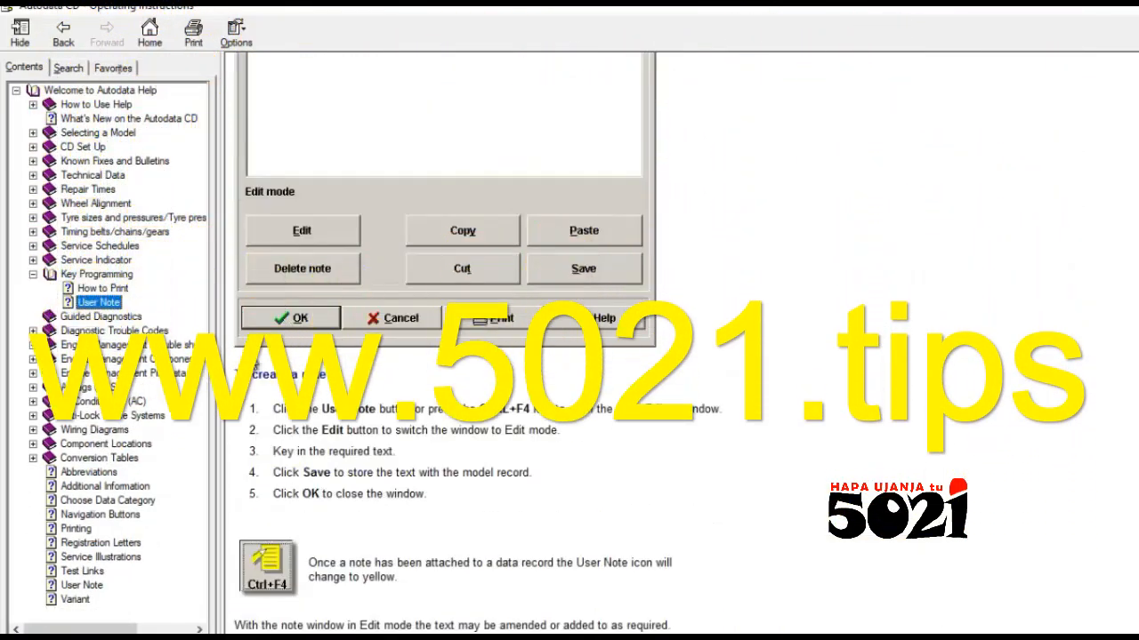
left_click(103, 288)
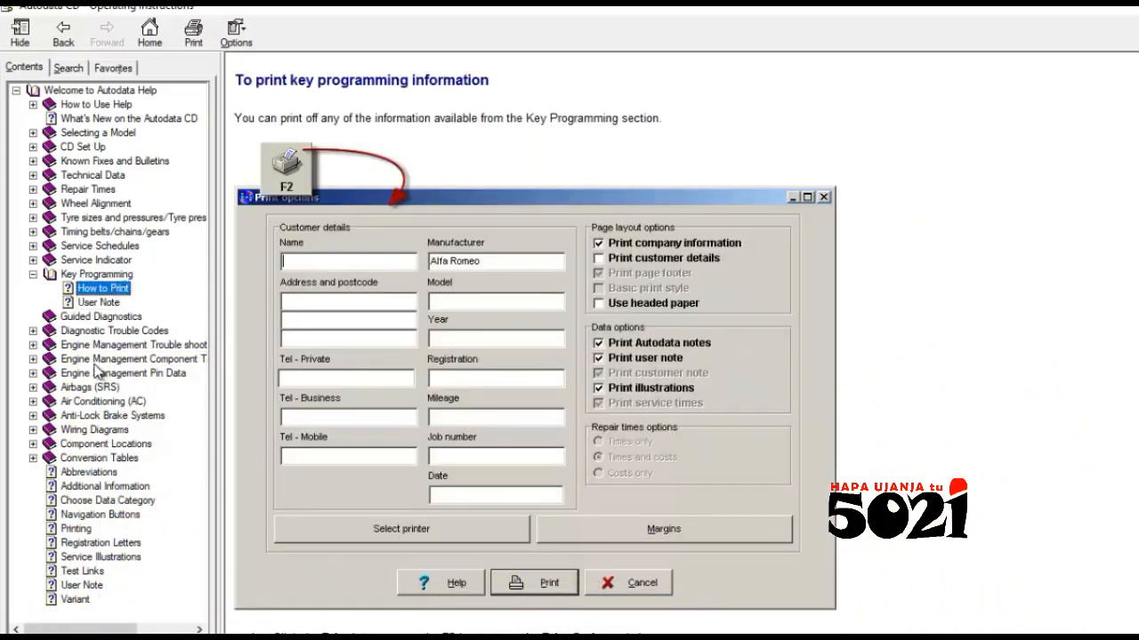
left_click(135, 345)
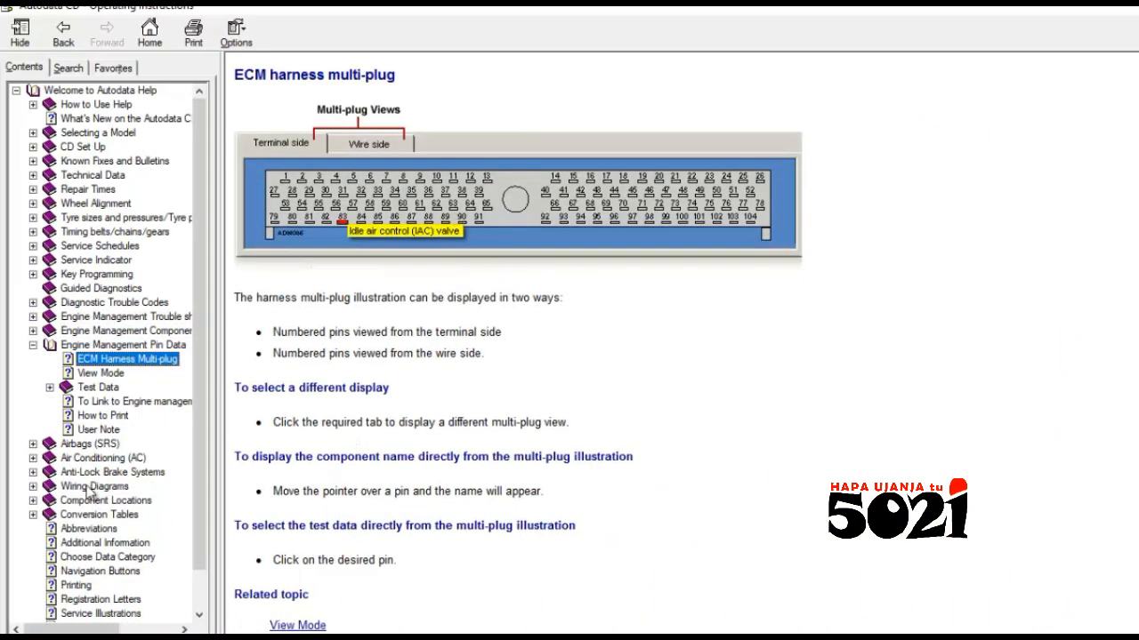
Browse Wiring Diagrams, Alternative Diagrams and ECU Harness Multi-plug help, ending on Component Locations
left_click(92, 487)
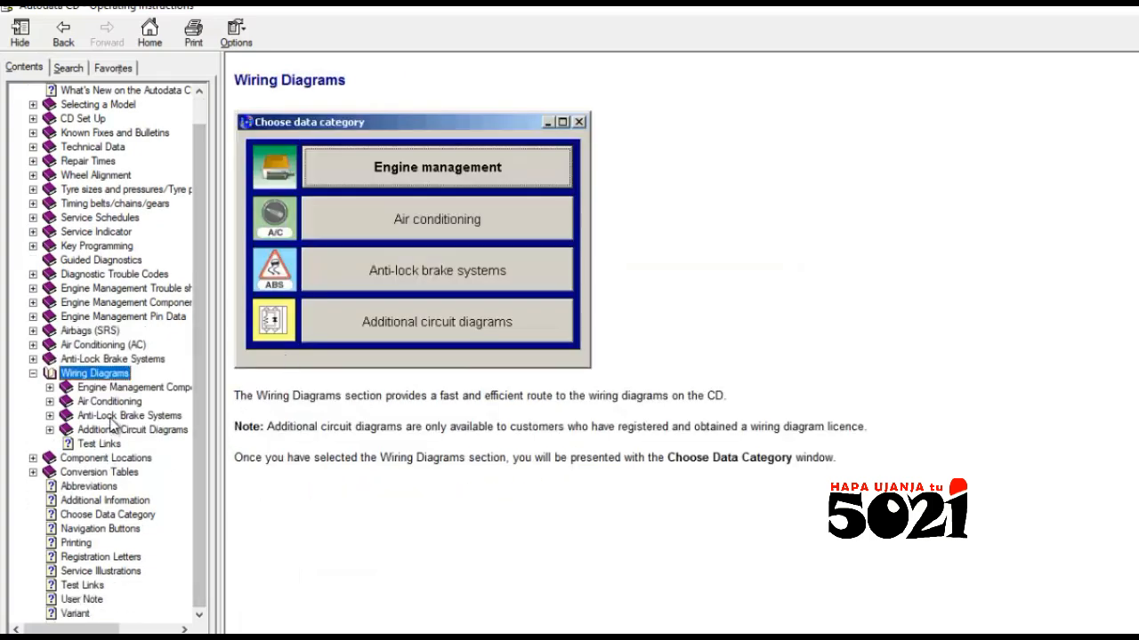
left_click(135, 443)
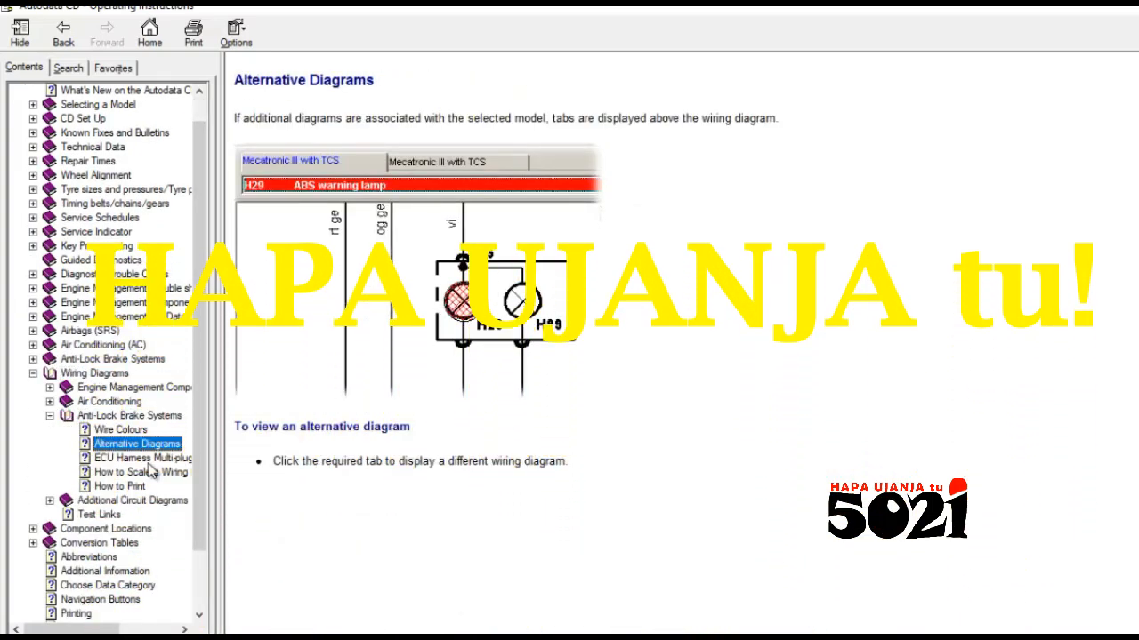
left_click(140, 457)
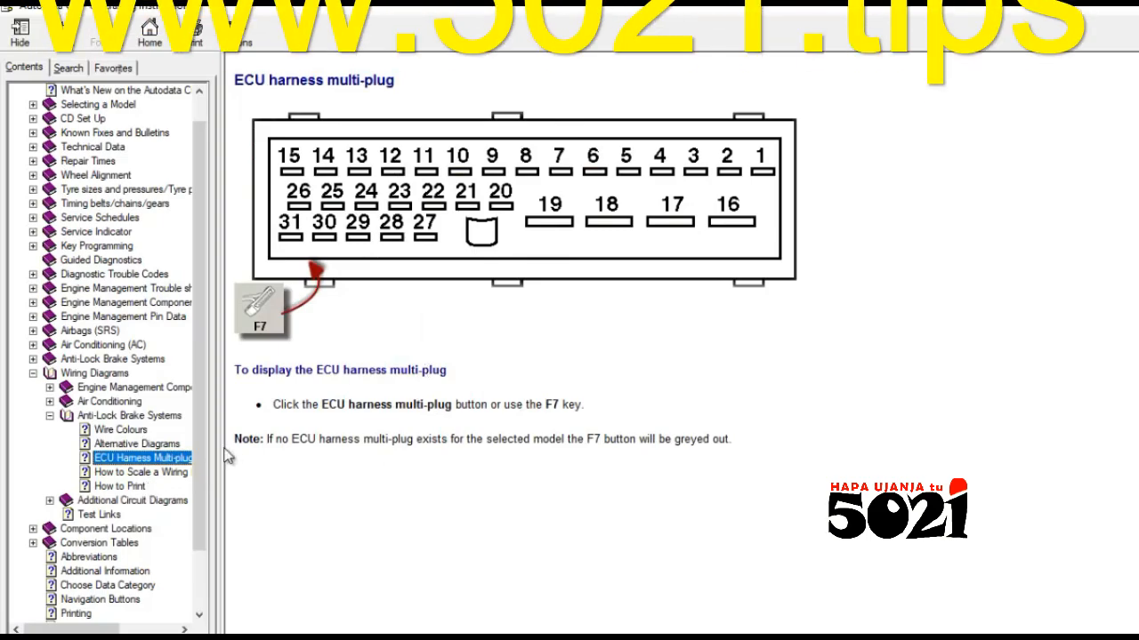
left_click(143, 471)
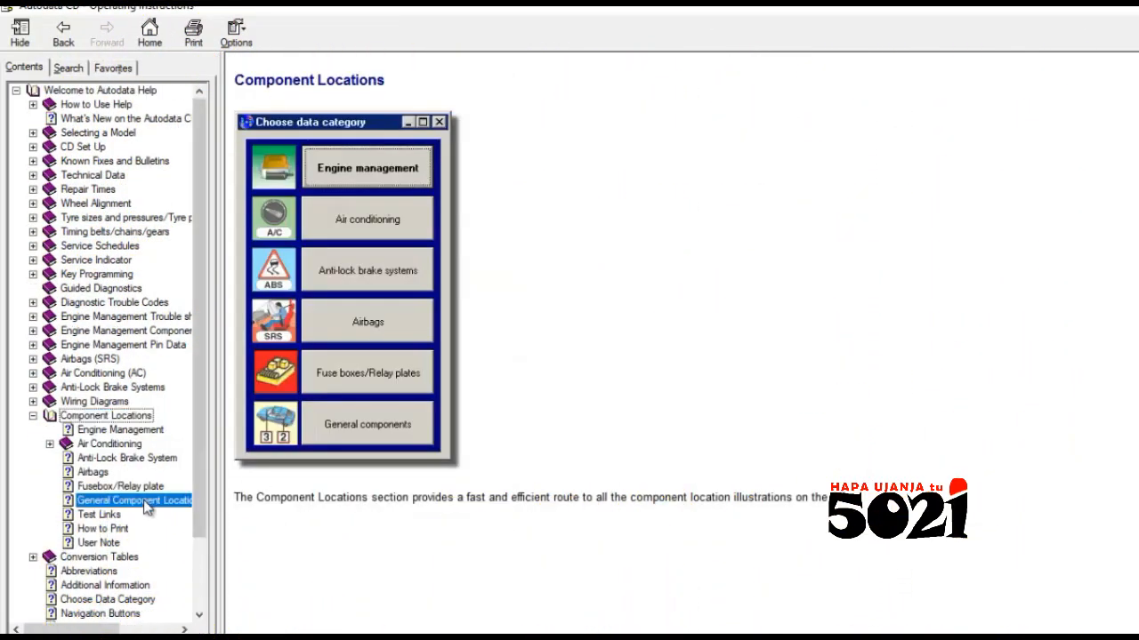
Read General Component Location help, then switch to Technical Topics air conditioning index
left_click(134, 500)
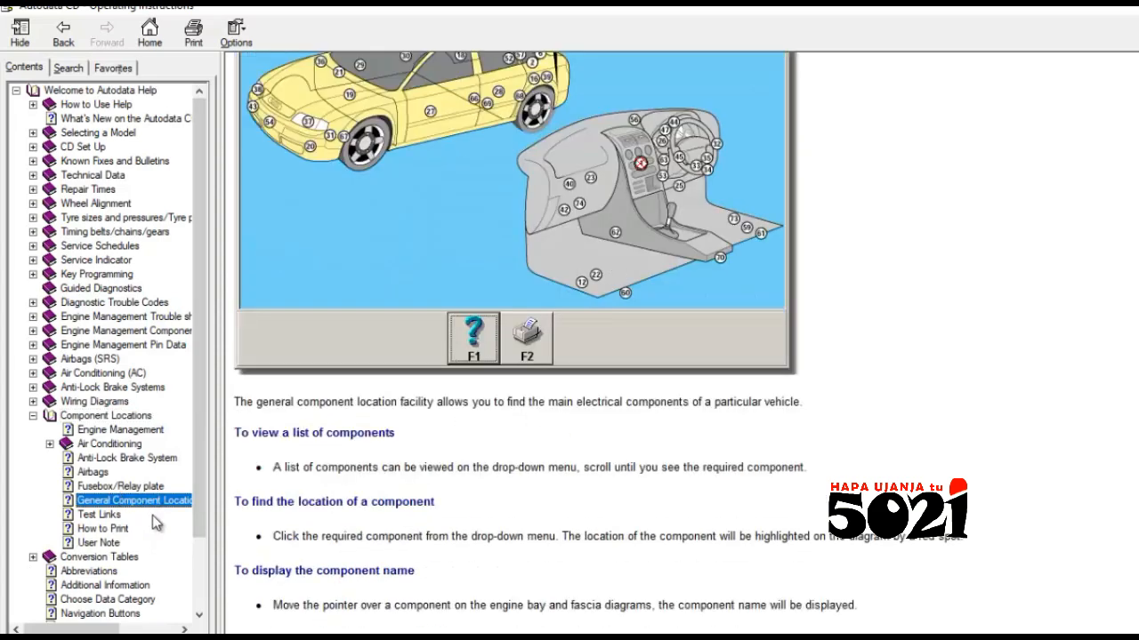
left_click(104, 445)
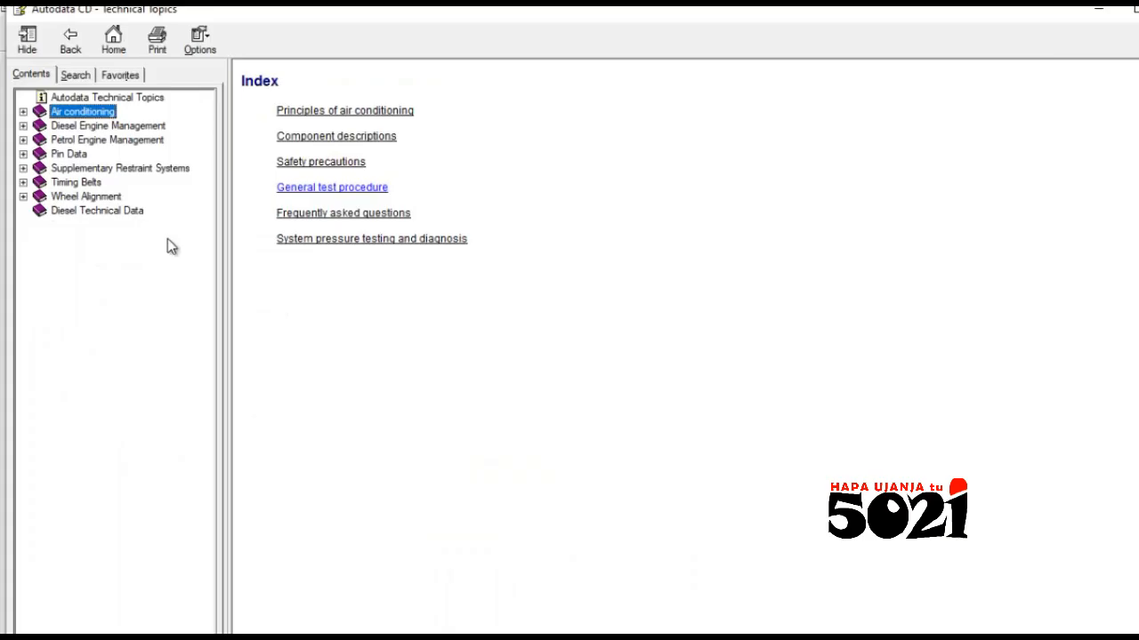
Read Pin Data Safety precautions and Test procedures, then show Wheel Alignment terminology
left_click(23, 153)
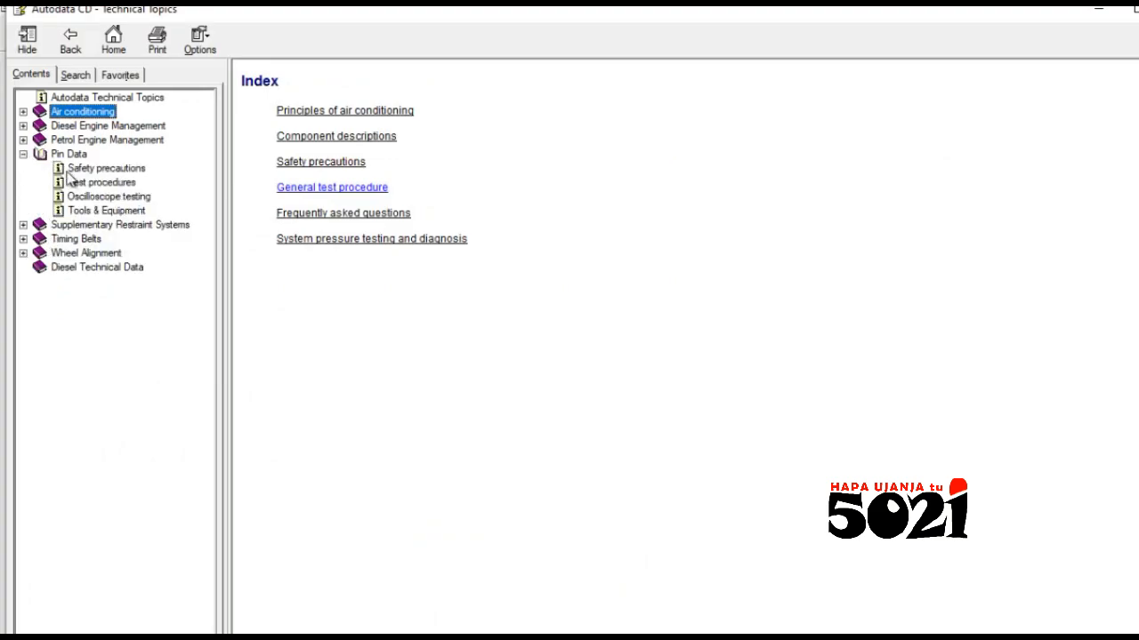
left_click(106, 167)
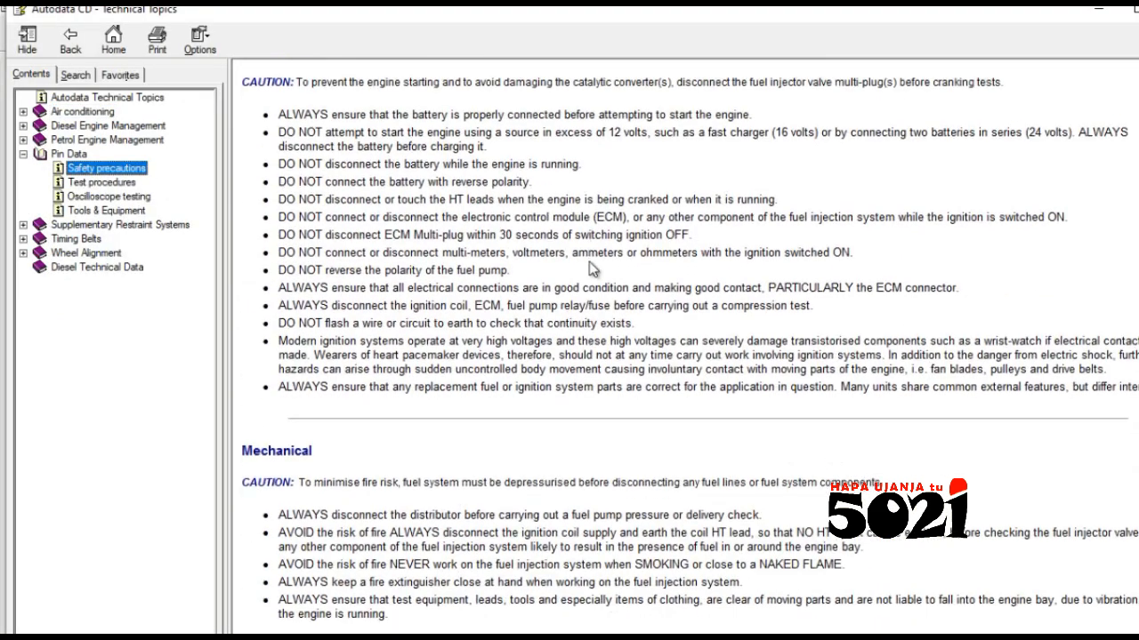
left_click(103, 181)
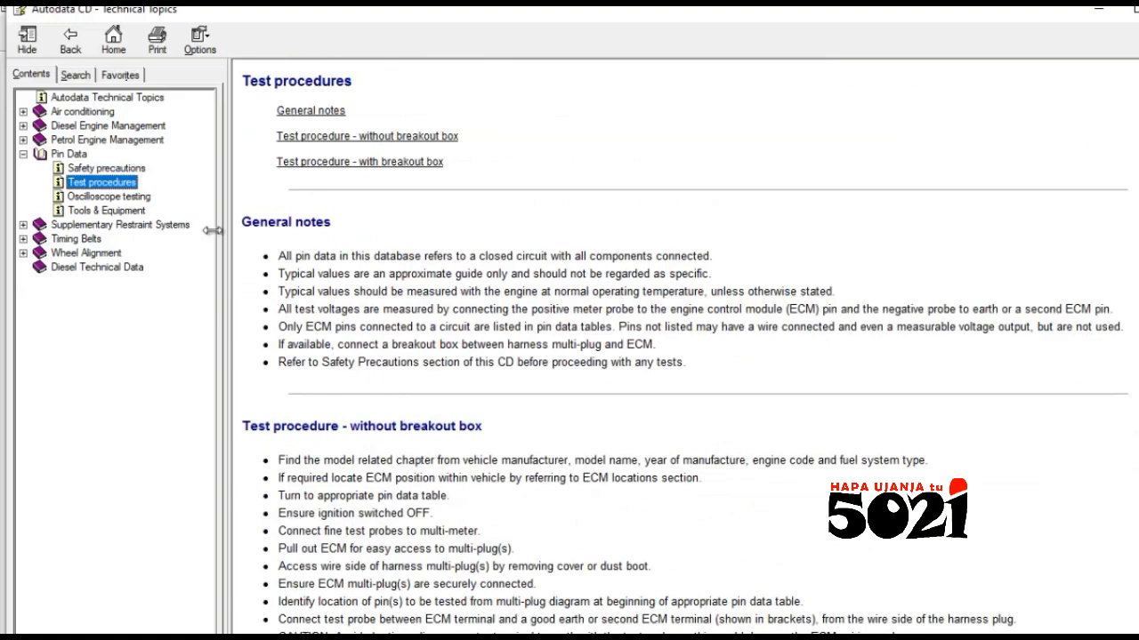
left_click(105, 210)
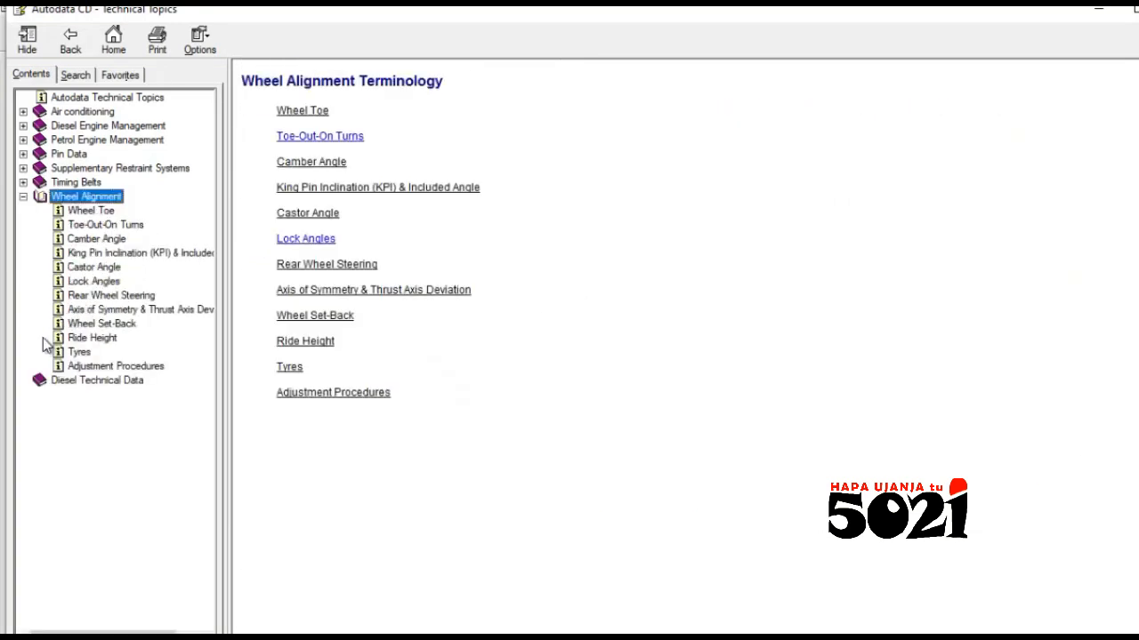
Read the Wheel Alignment Tyres topic, then show the Diesel Engine Management Lucas Unit injector diagram
left_click(138, 253)
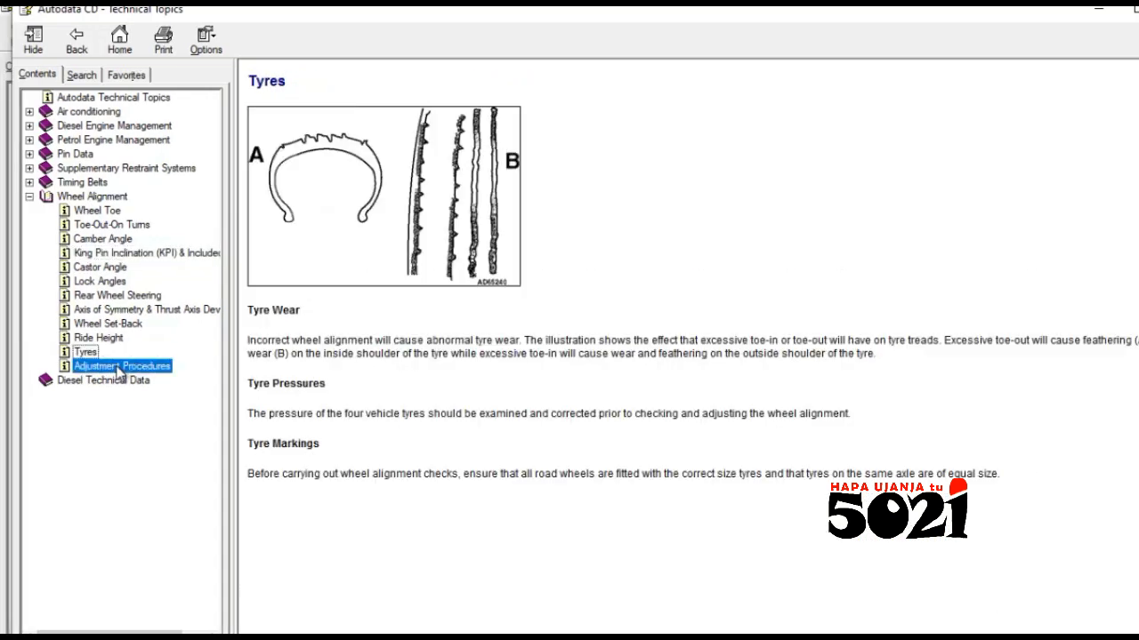
left_click(114, 125)
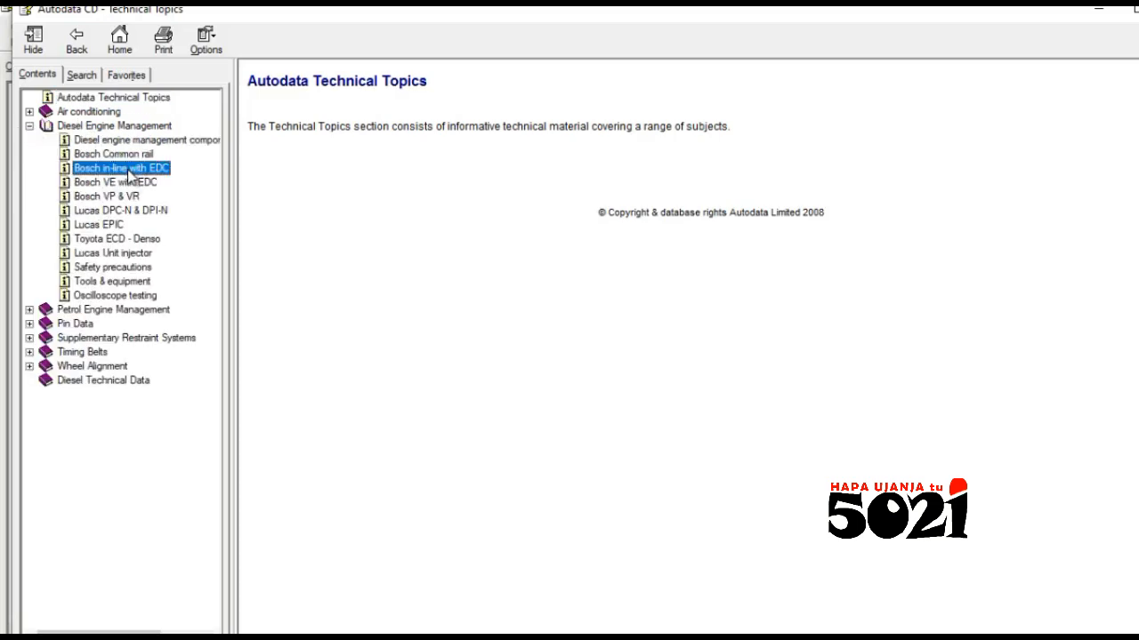
left_click(114, 281)
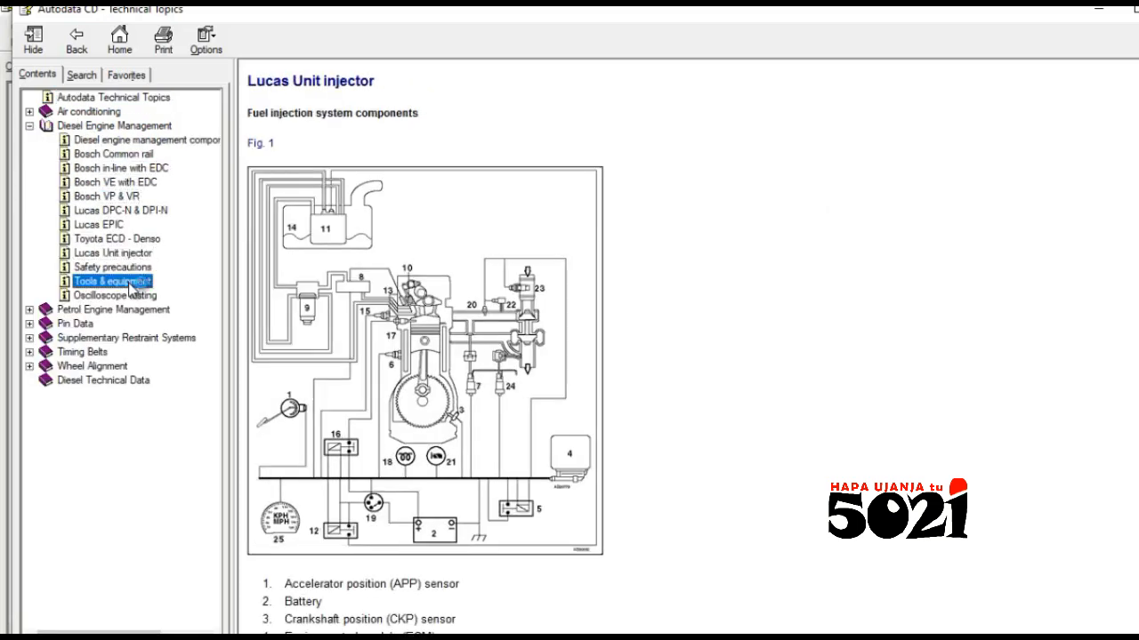